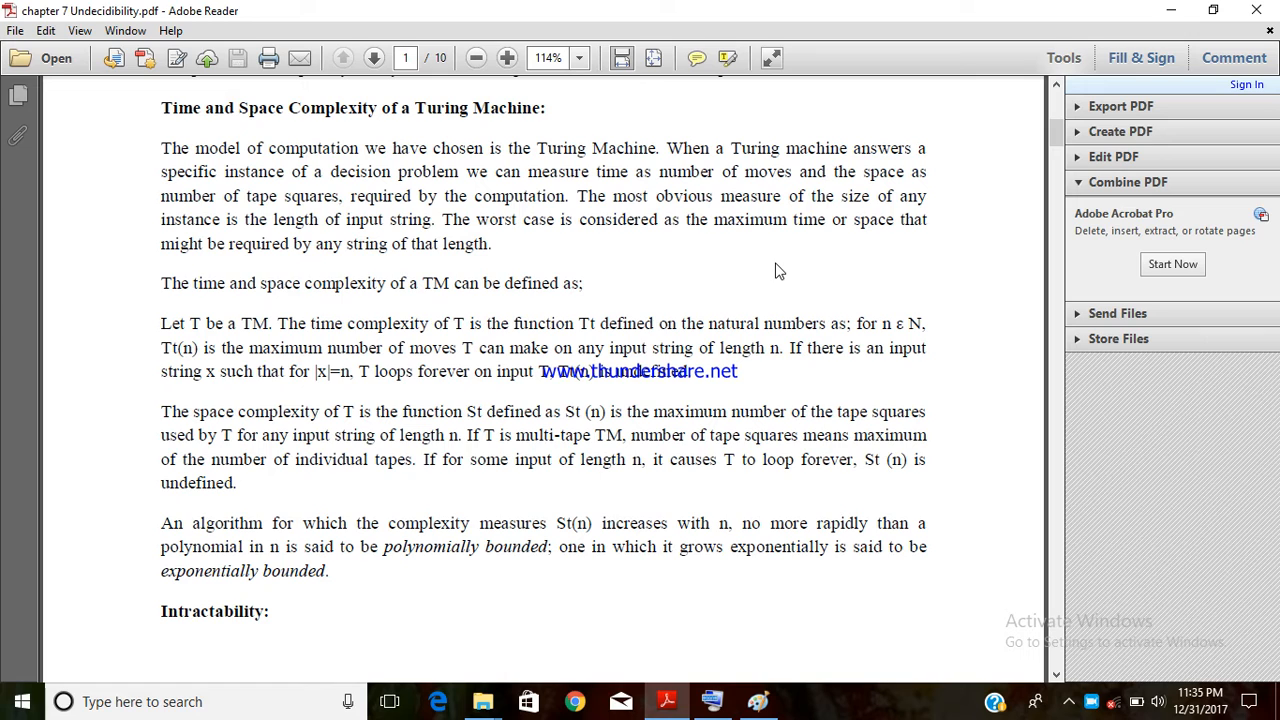
mouse_move(752, 598)
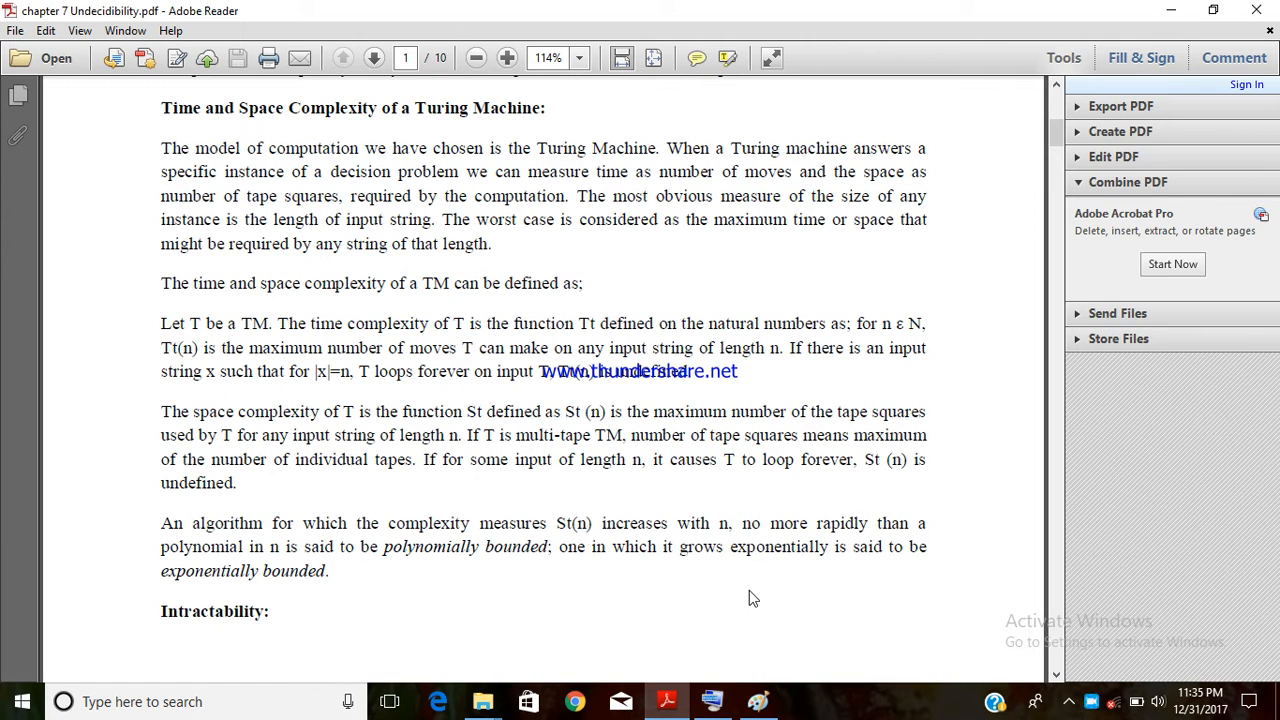
mouse_move(712, 700)
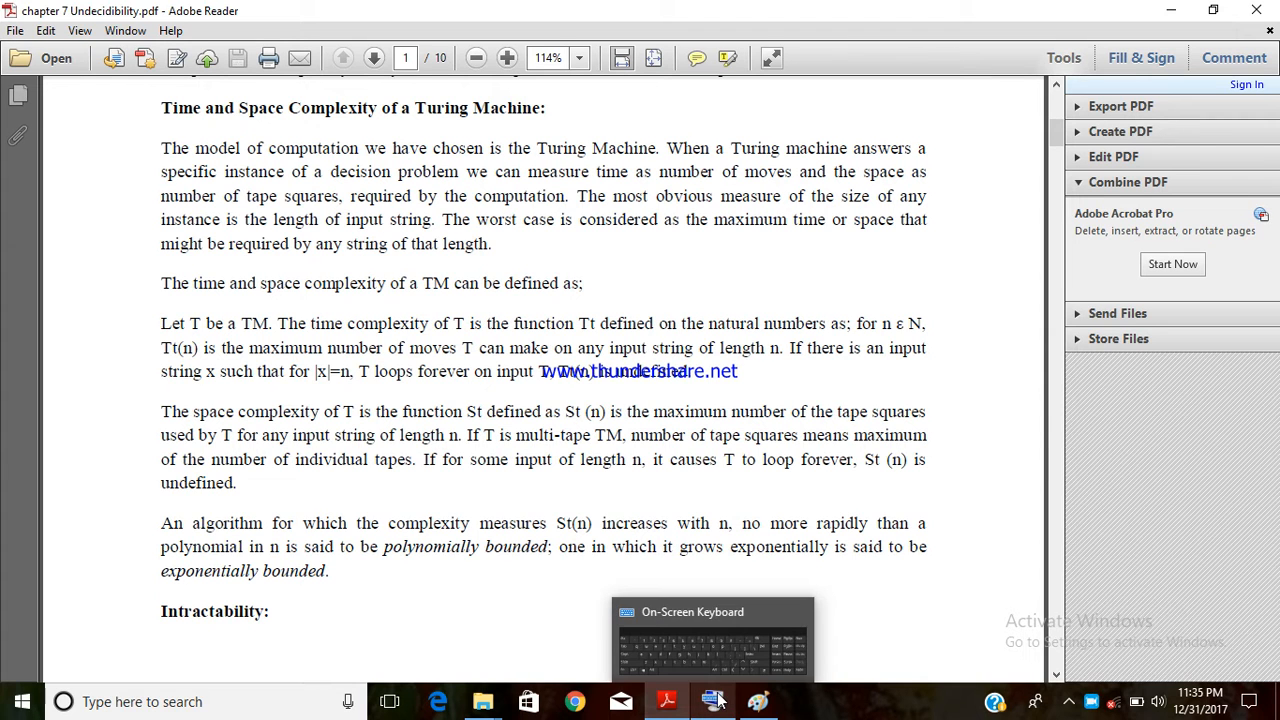
Capture the Turing machine PDF page with PrtScn and dismiss the keyboard
left_click(712, 640)
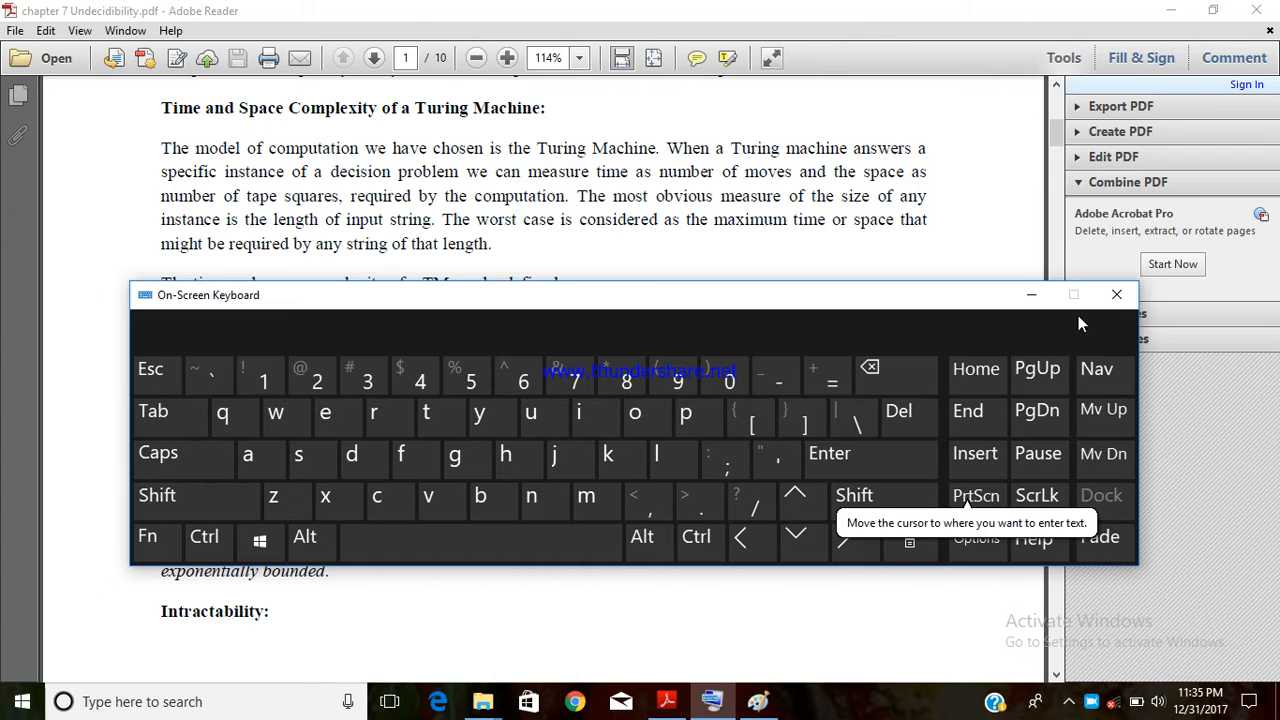
left_click(1116, 294)
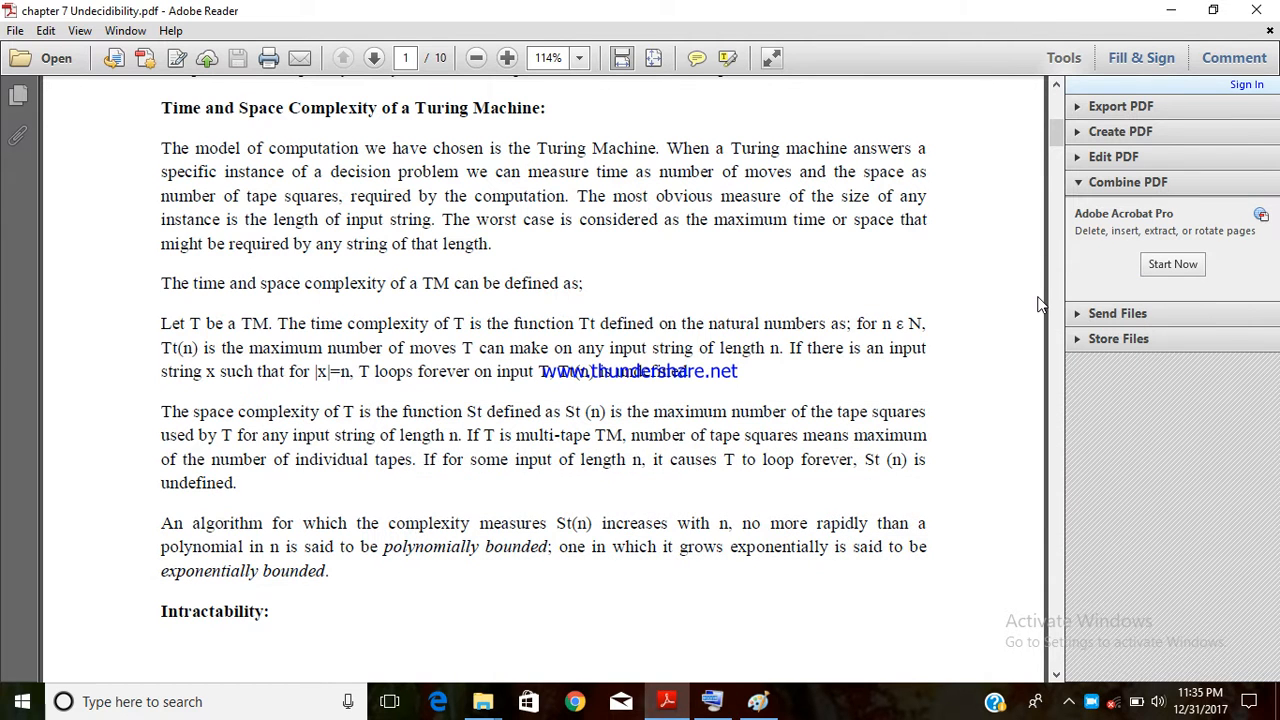
mouse_move(716, 500)
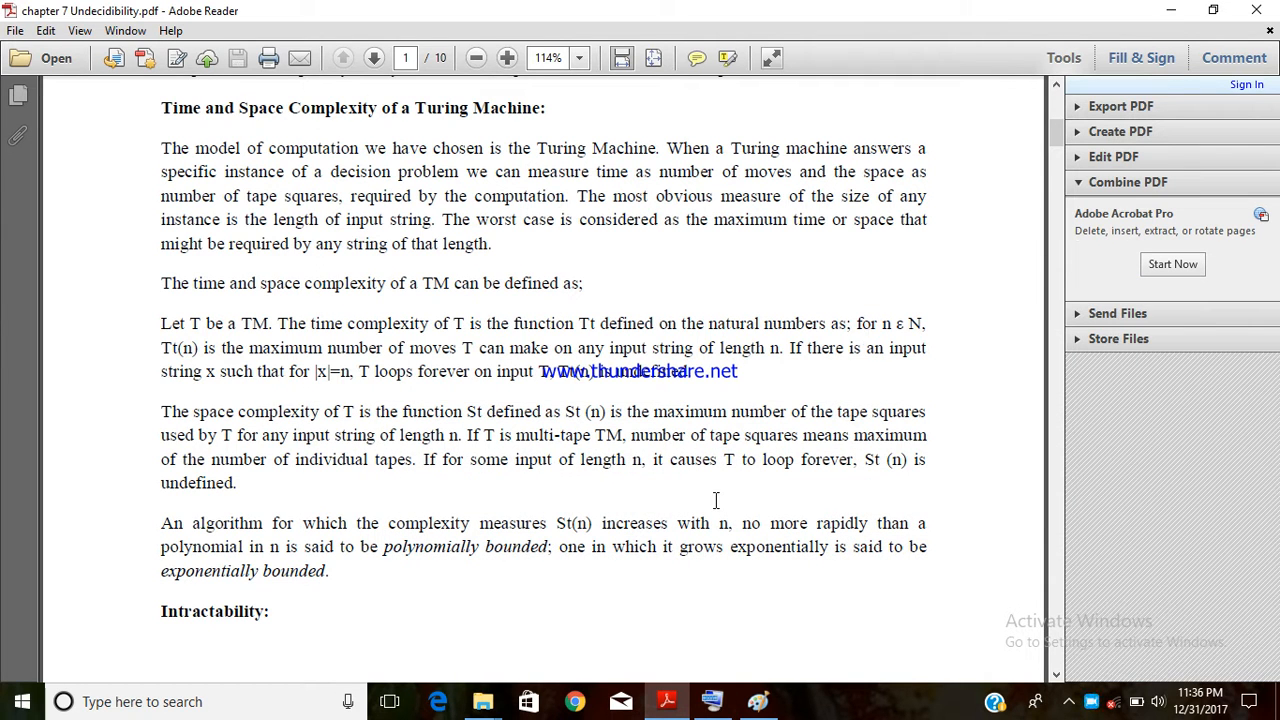
mouse_move(664, 640)
type("paint")
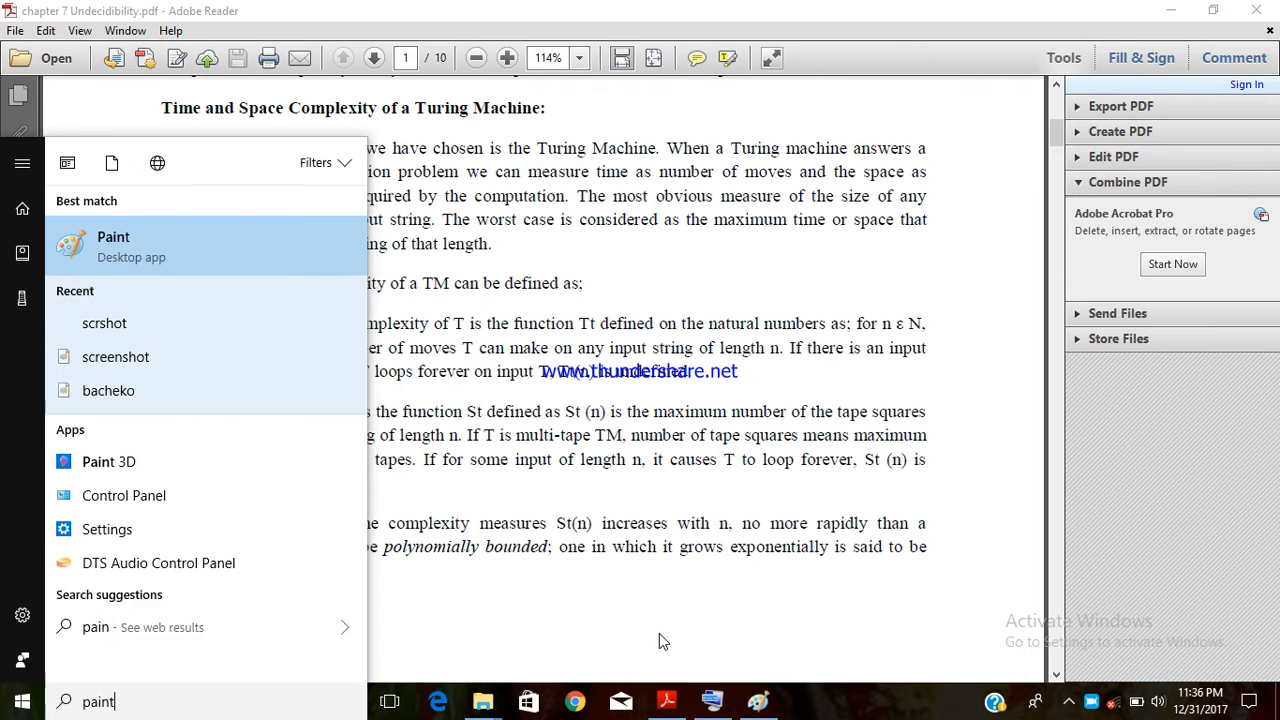
Paste the captured page into Paint and save it as title.png
left_click(112, 236)
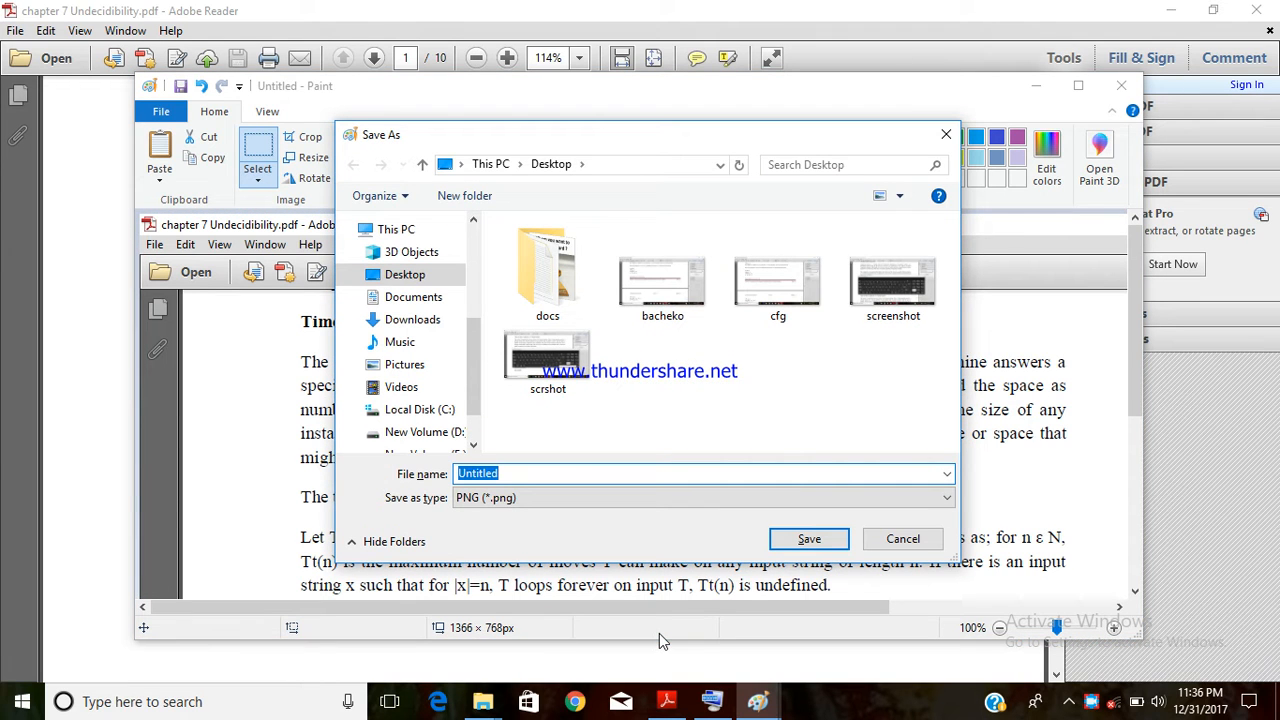
type("ti")
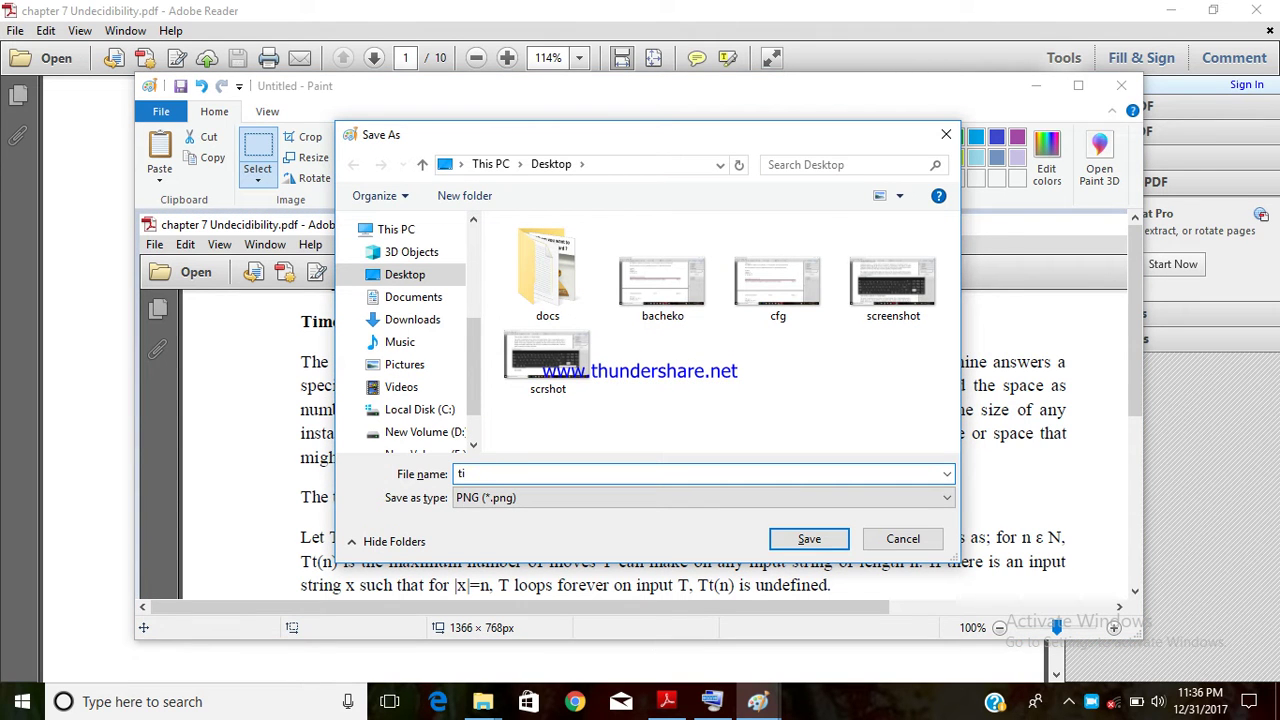
type("tle")
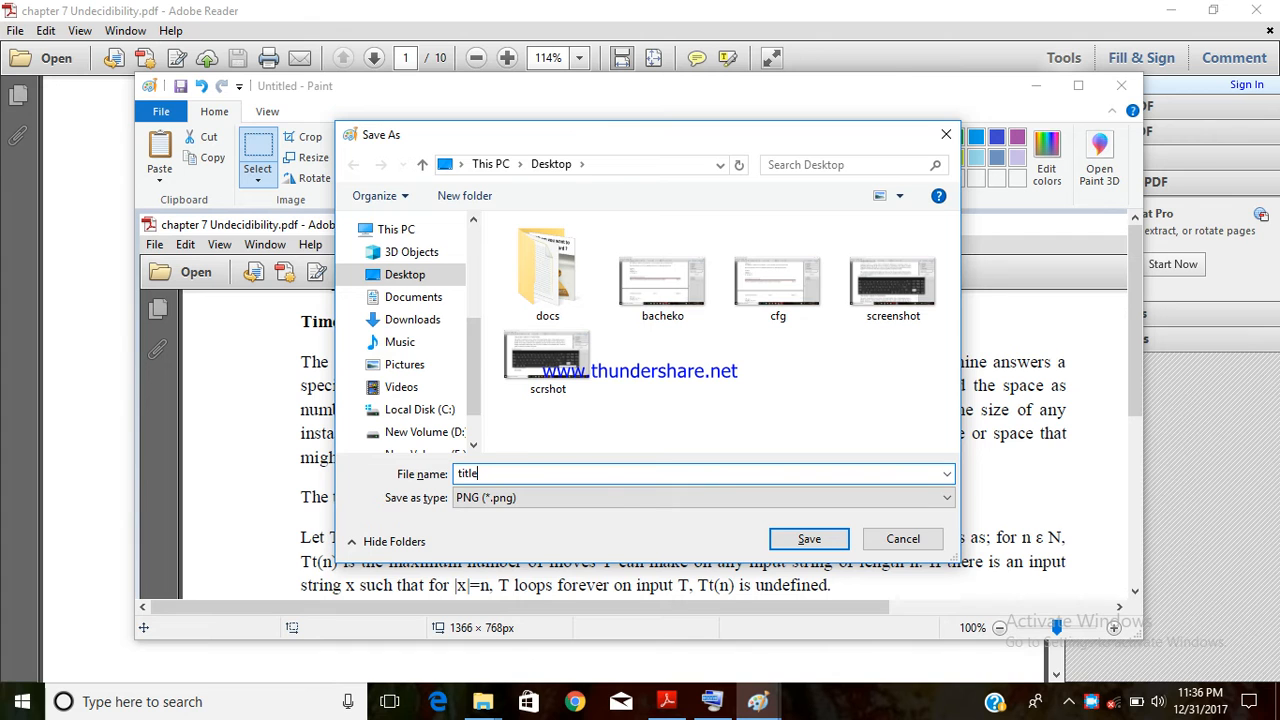
left_click(808, 538)
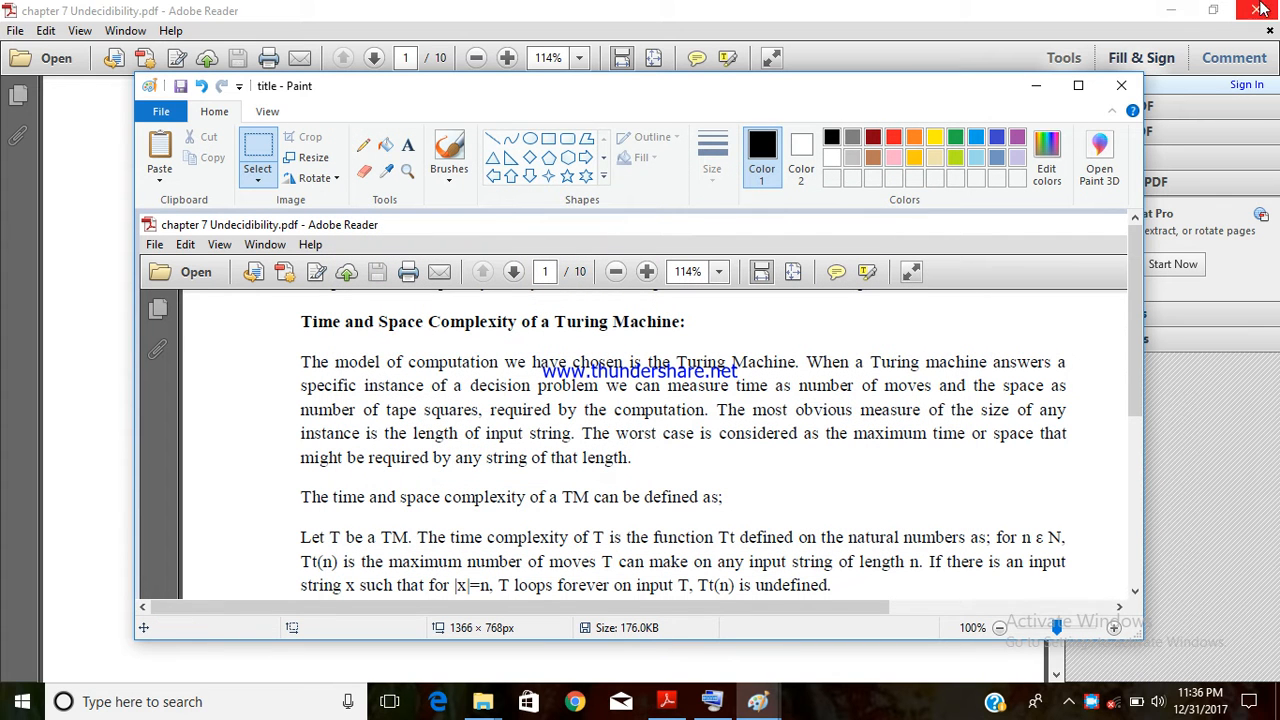
left_click(1120, 84)
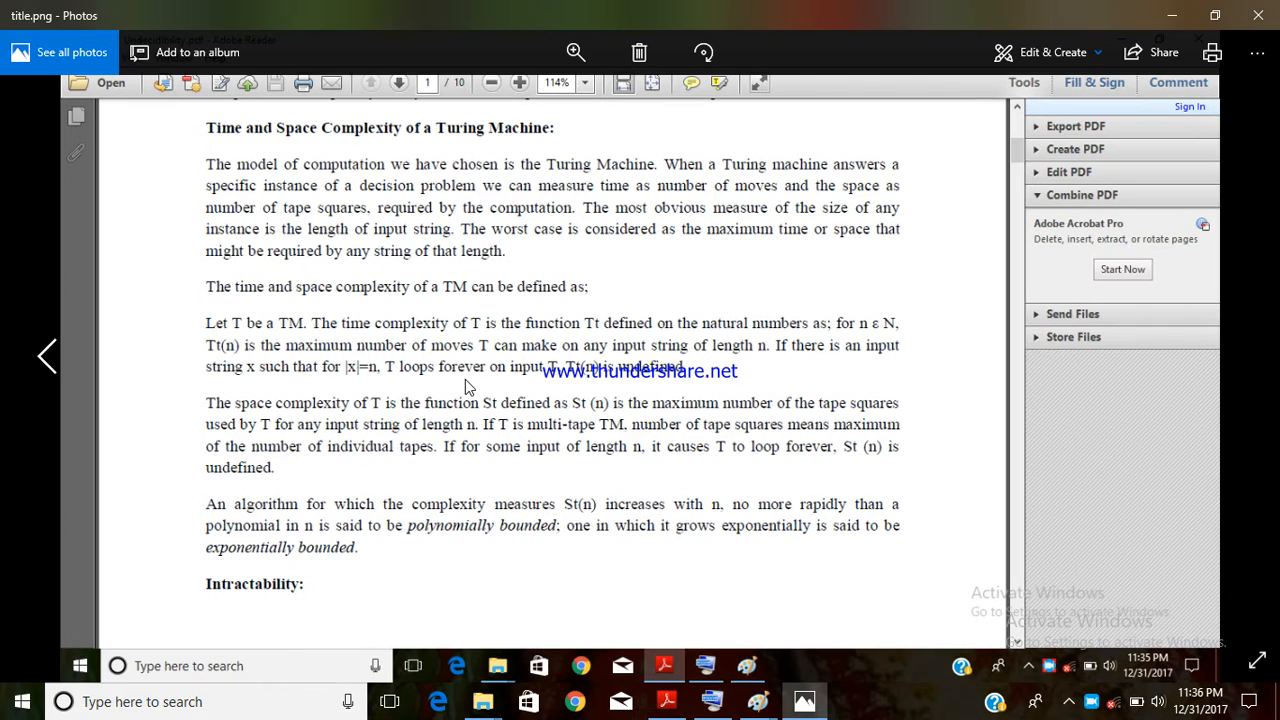
mouse_move(810, 544)
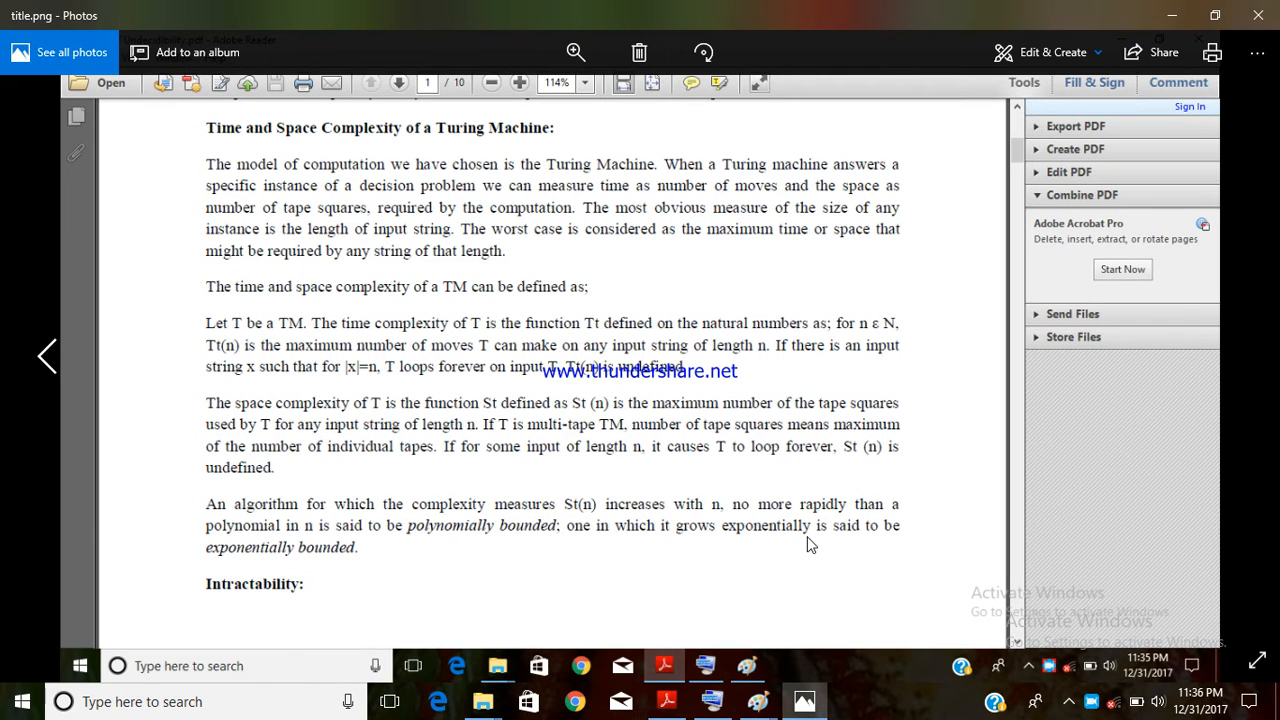